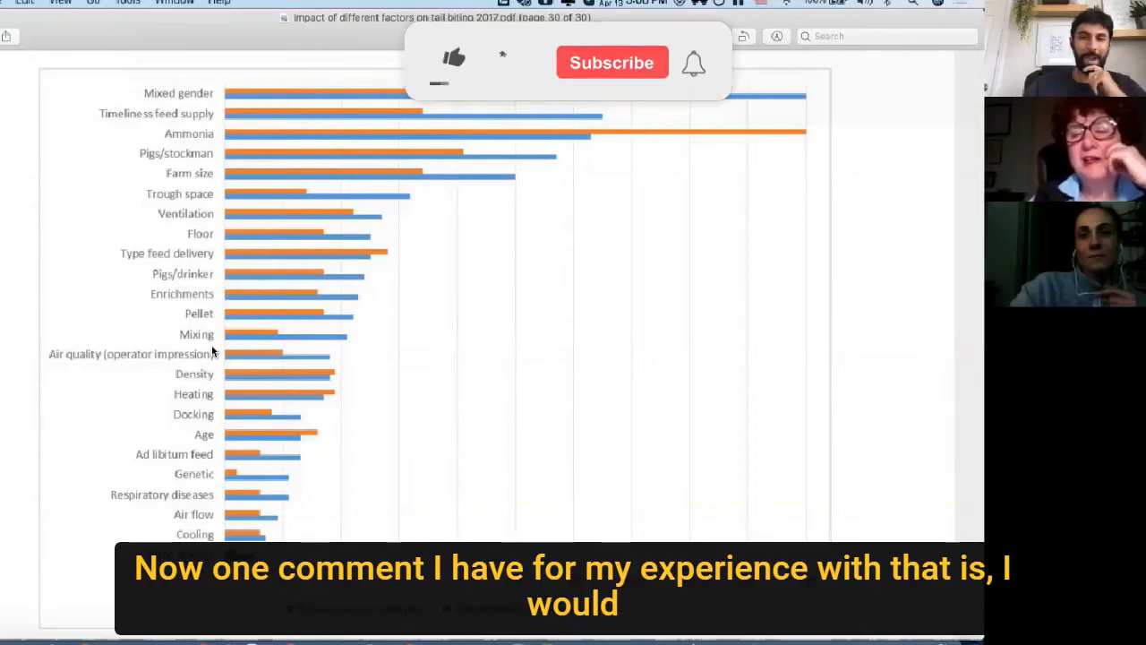
left_click(452, 61)
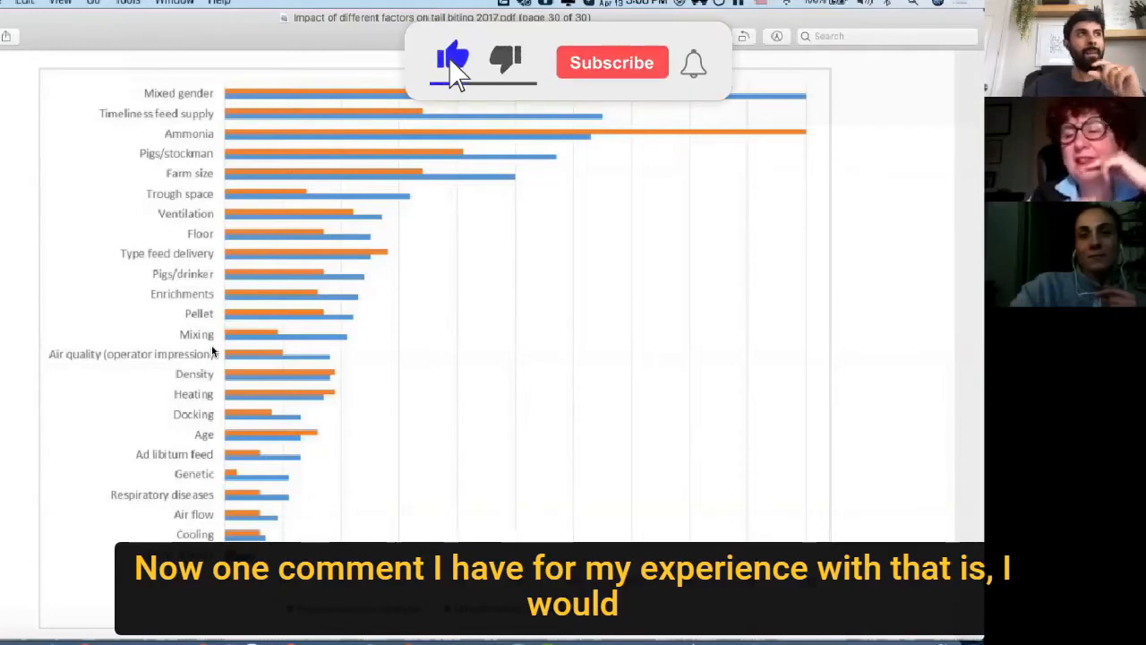
left_click(612, 63)
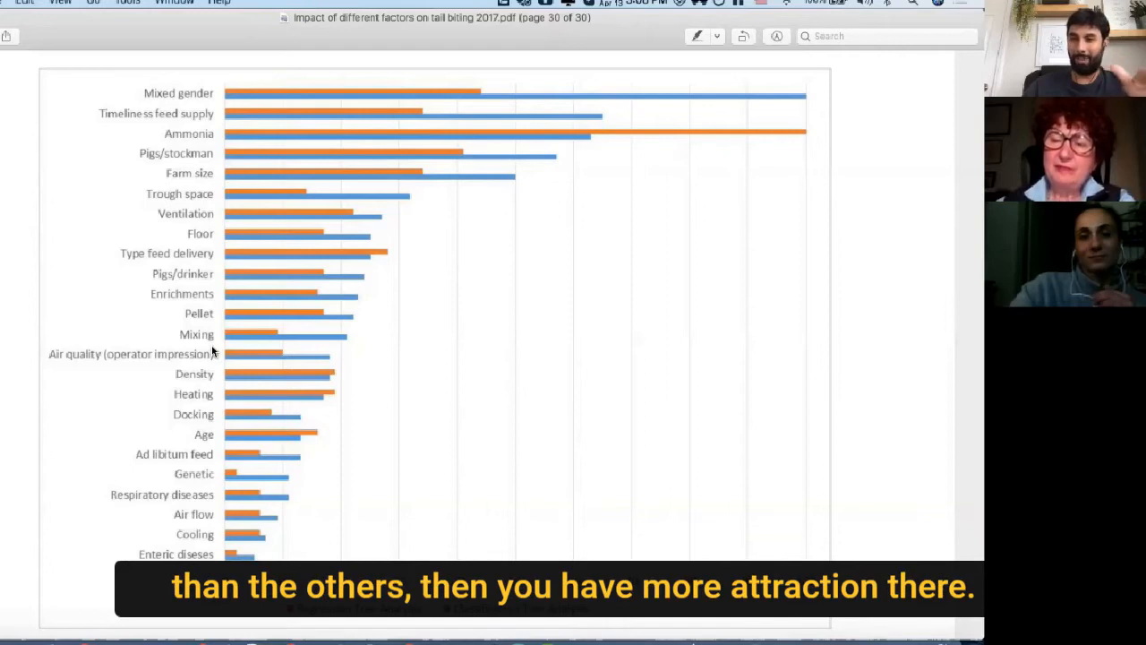
mouse_move(178, 330)
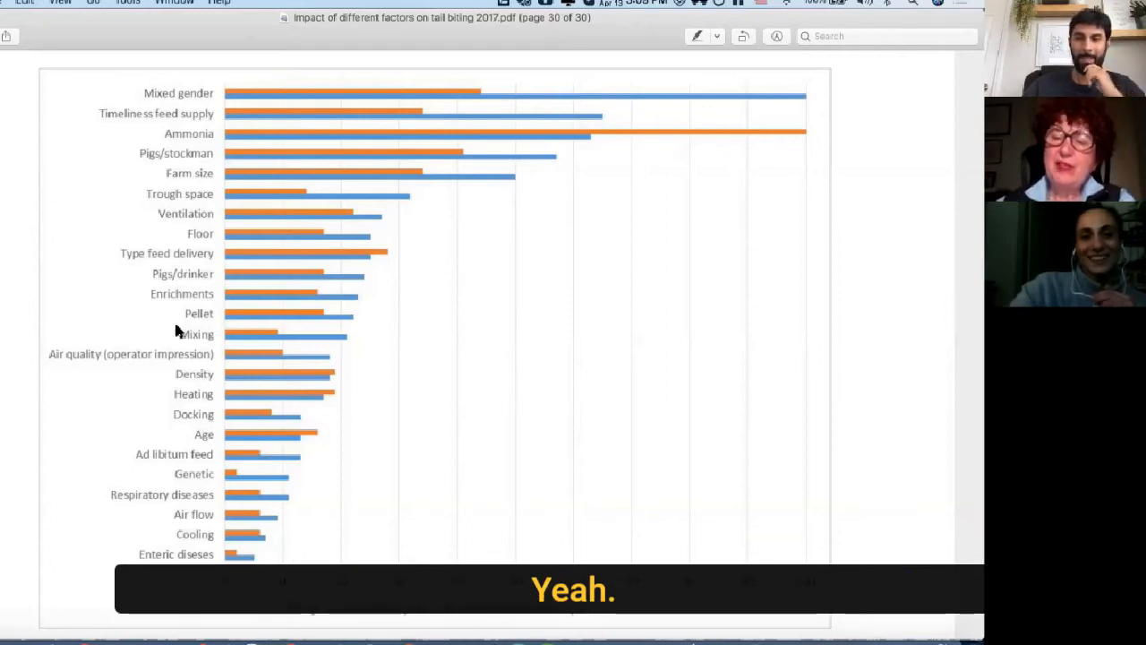
mouse_move(117, 310)
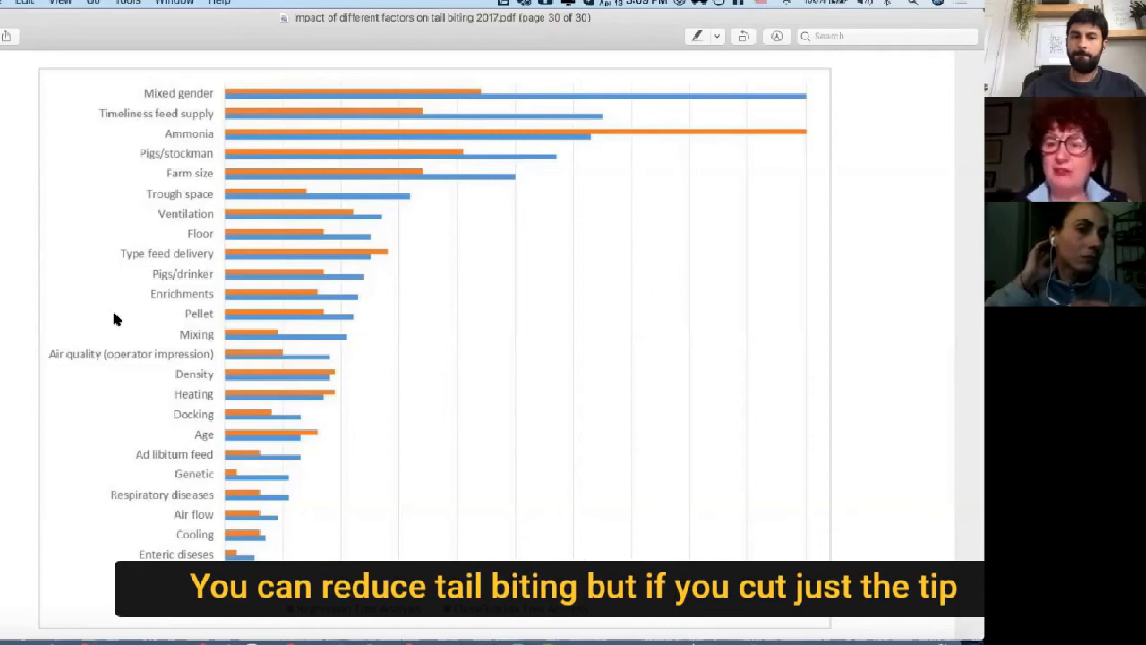
mouse_move(265, 421)
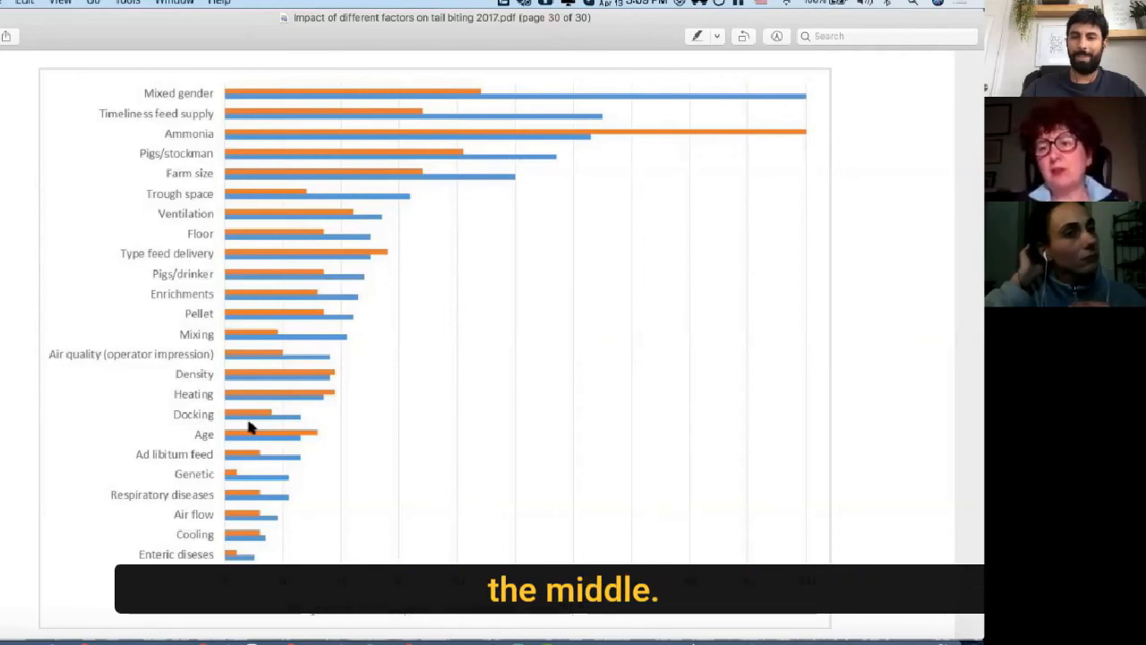
mouse_move(278, 416)
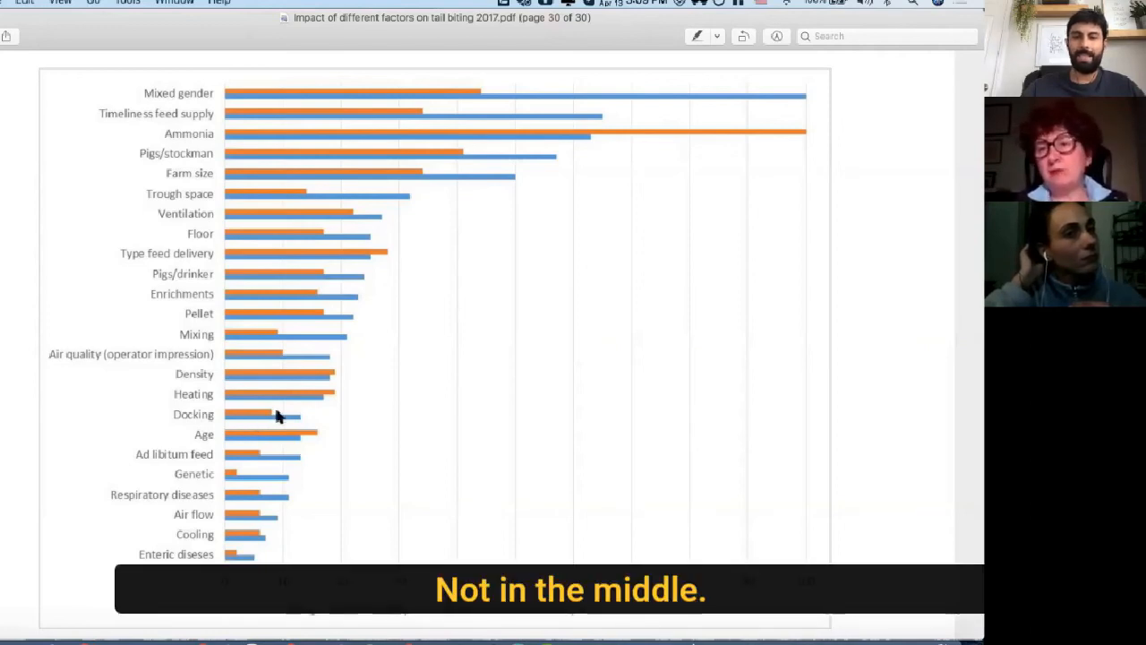